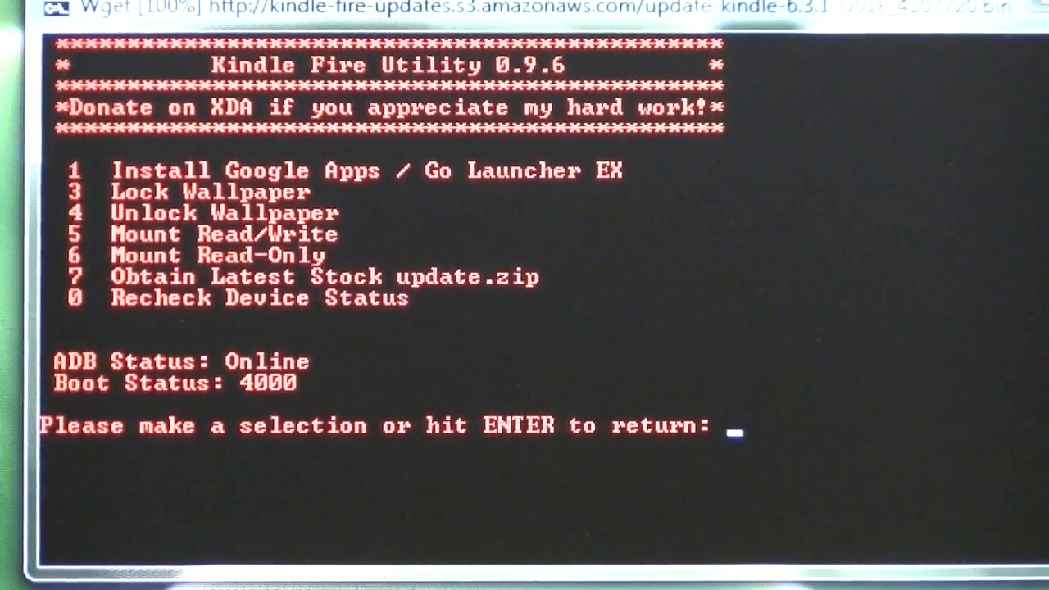
mouse_move(222, 242)
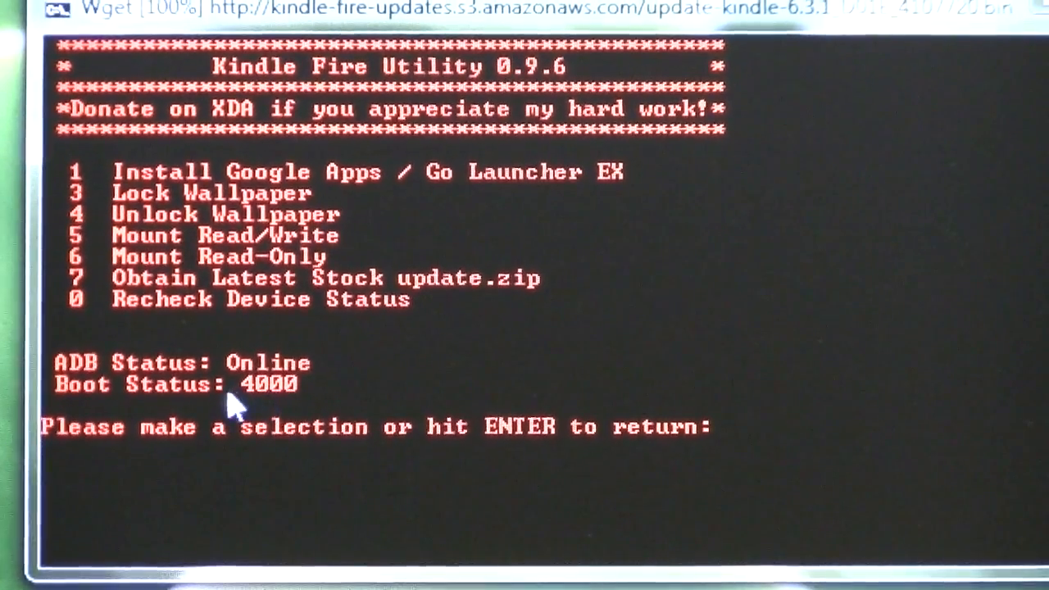
mouse_move(310, 418)
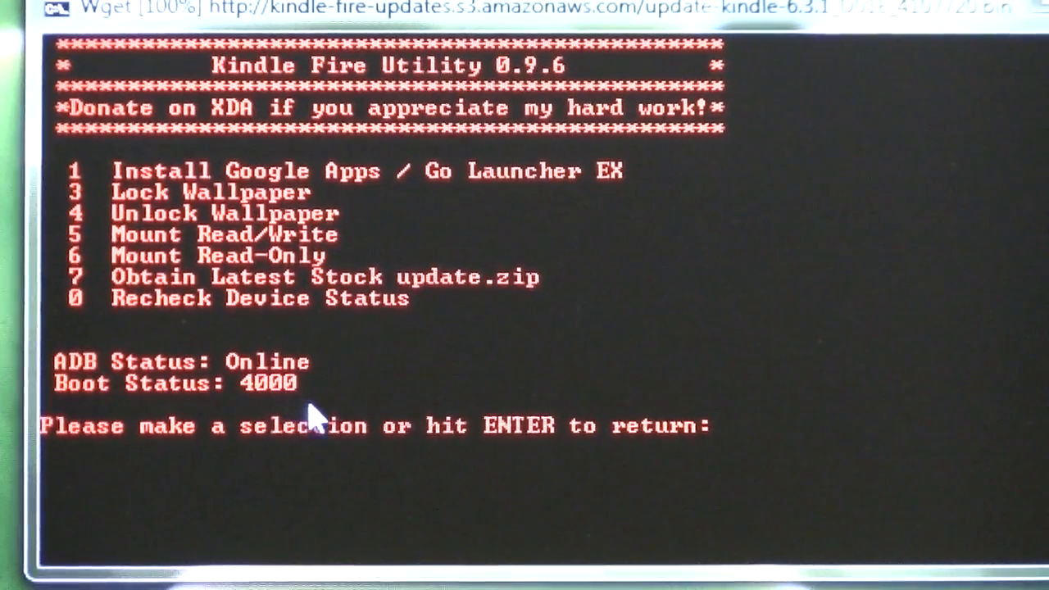
mouse_move(816, 419)
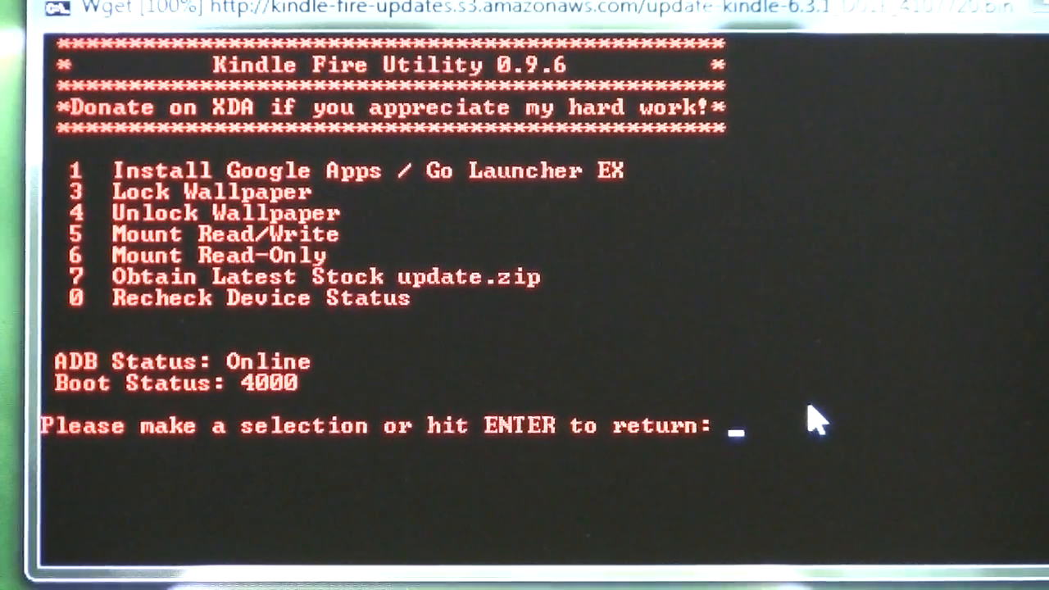
mouse_move(849, 418)
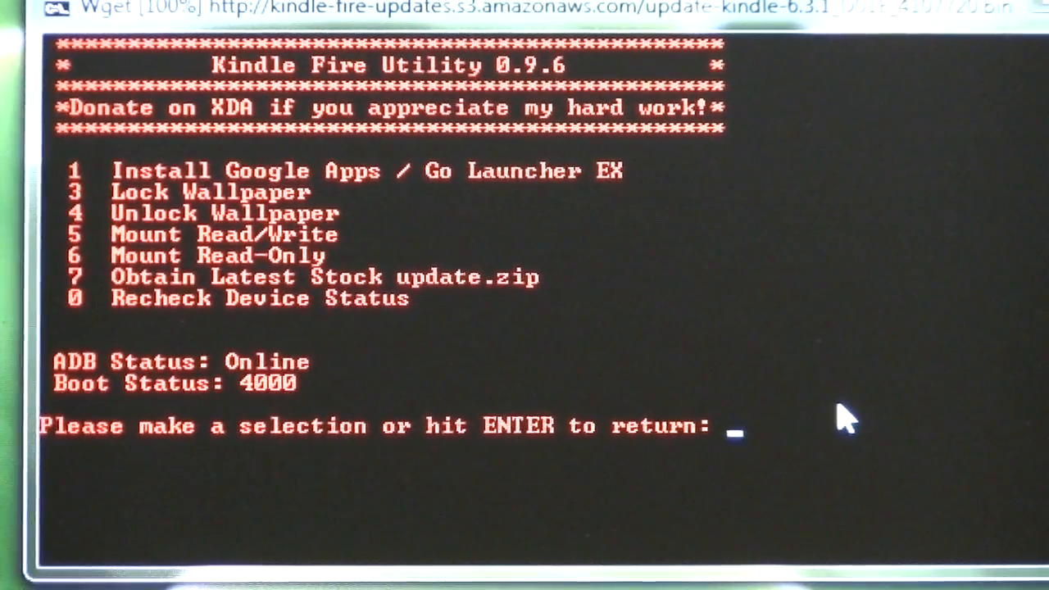
mouse_move(812, 390)
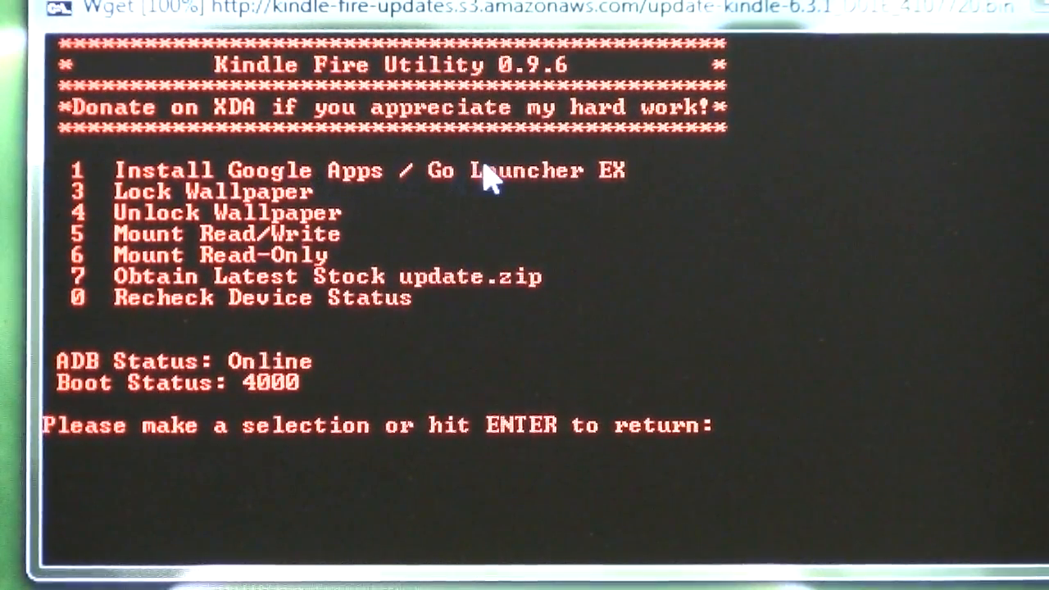
mouse_move(787, 358)
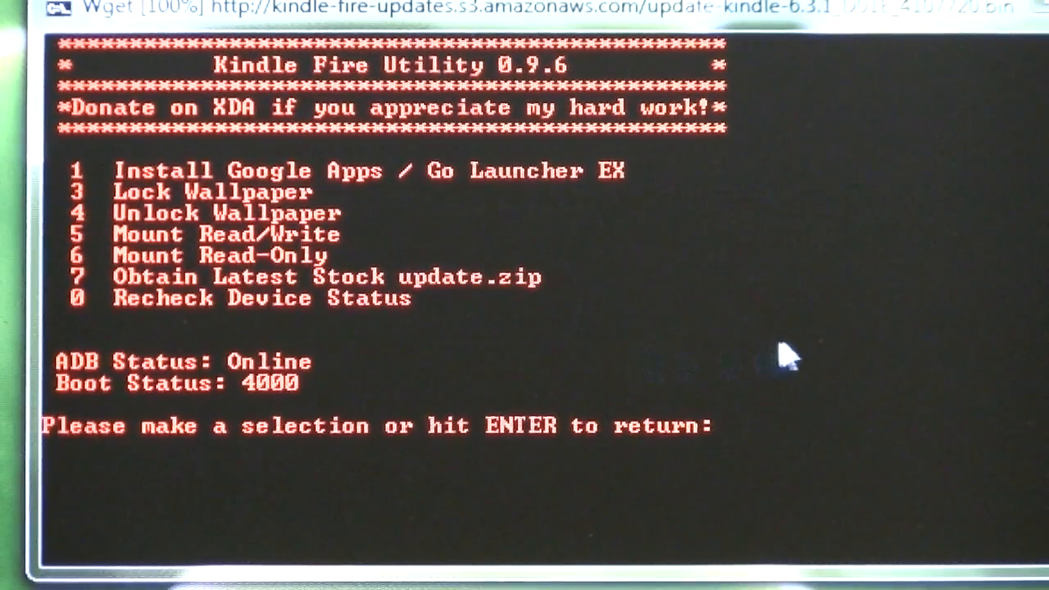
mouse_move(504, 393)
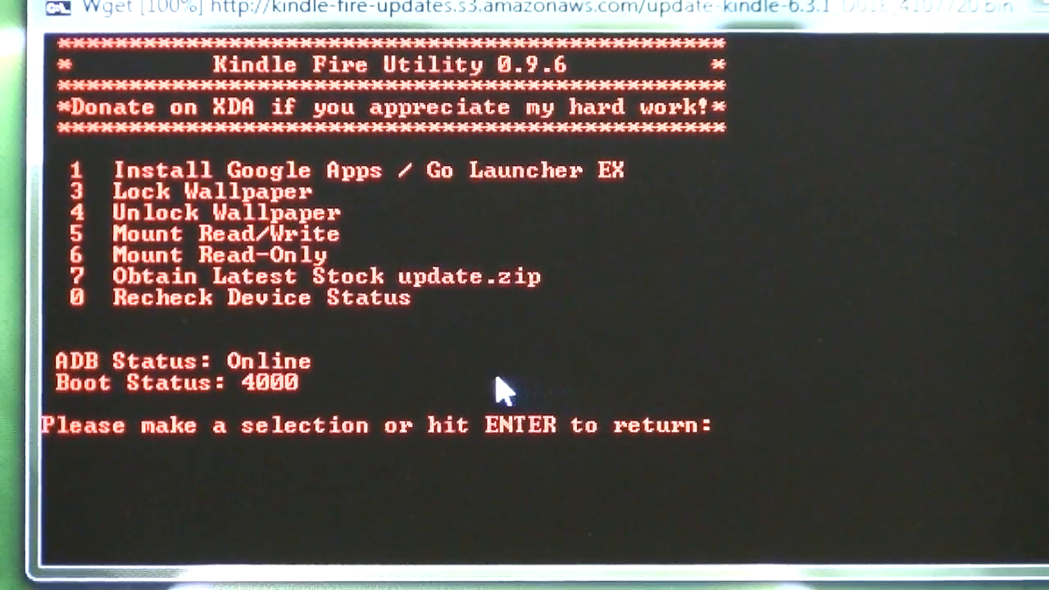
mouse_move(262, 298)
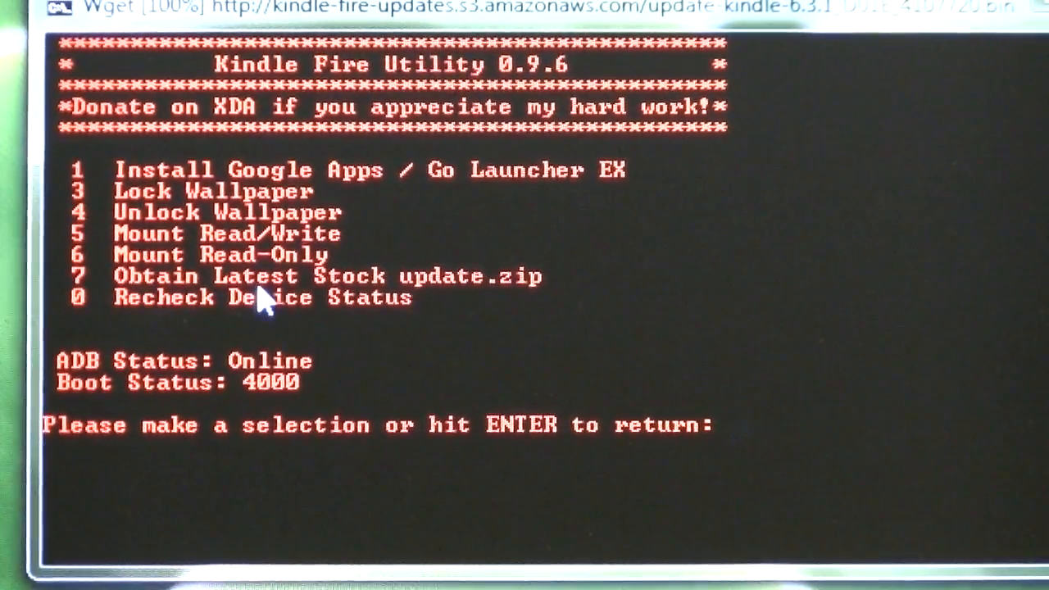
mouse_move(623, 278)
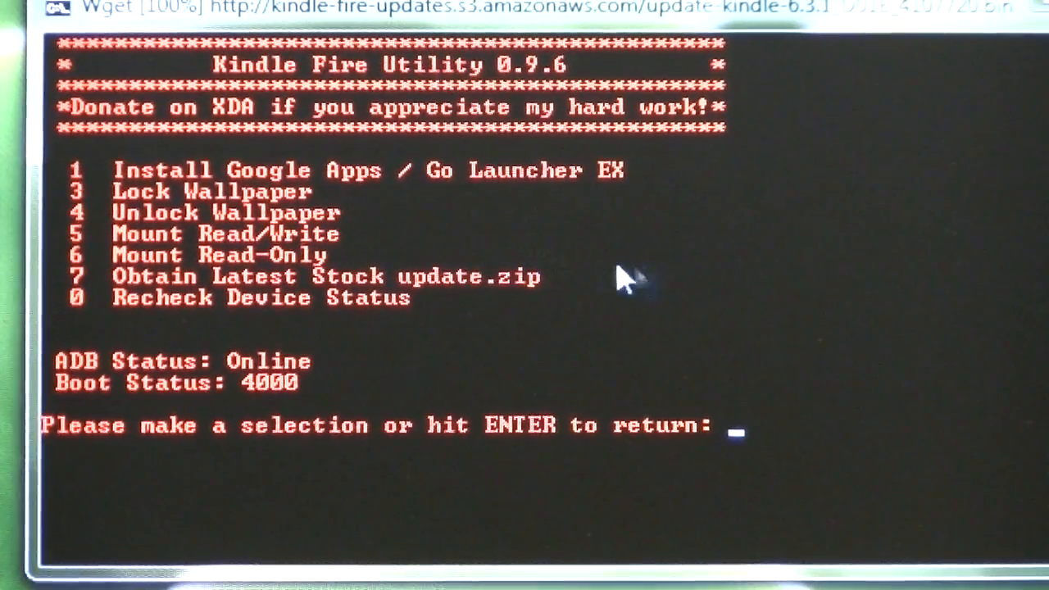
mouse_move(557, 364)
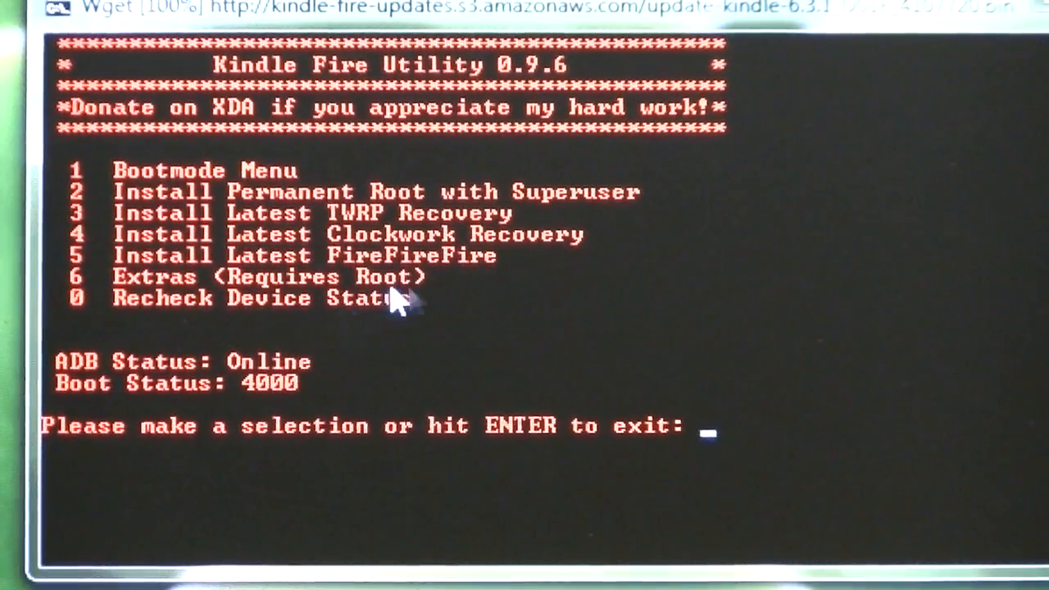
mouse_move(697, 315)
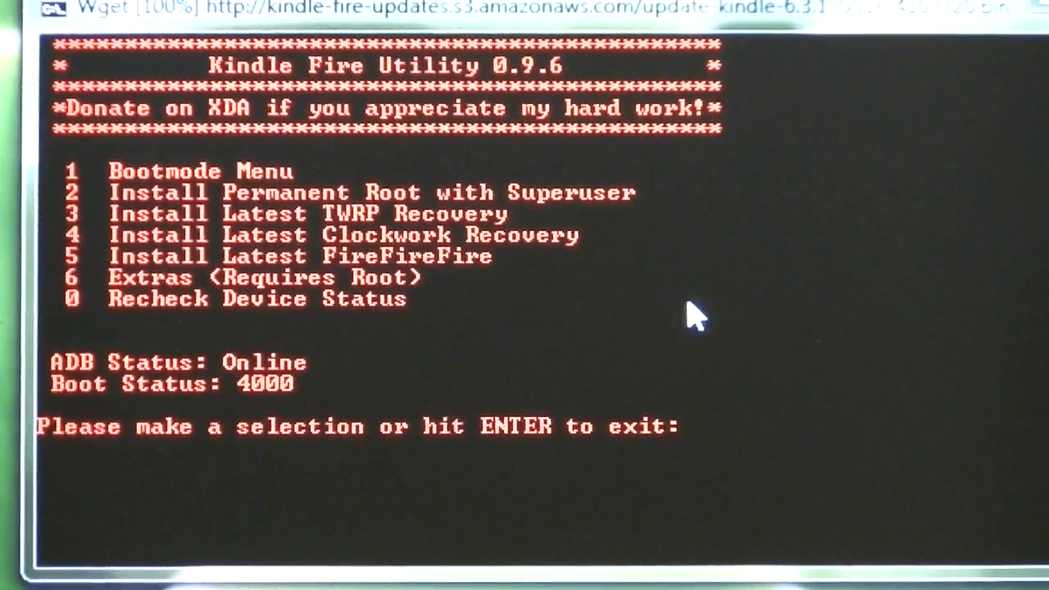
mouse_move(57, 259)
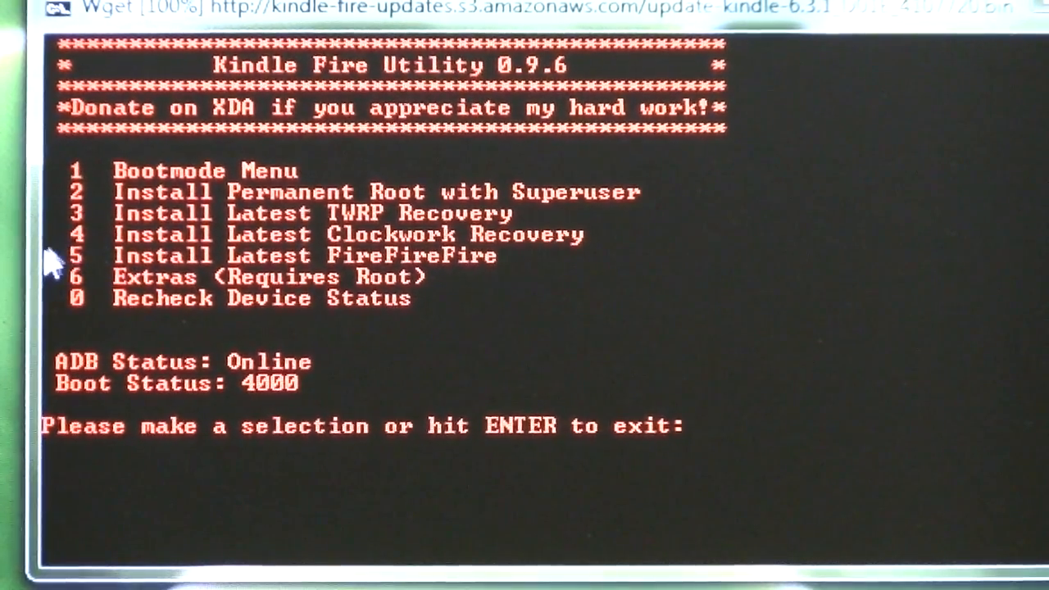
mouse_move(549, 221)
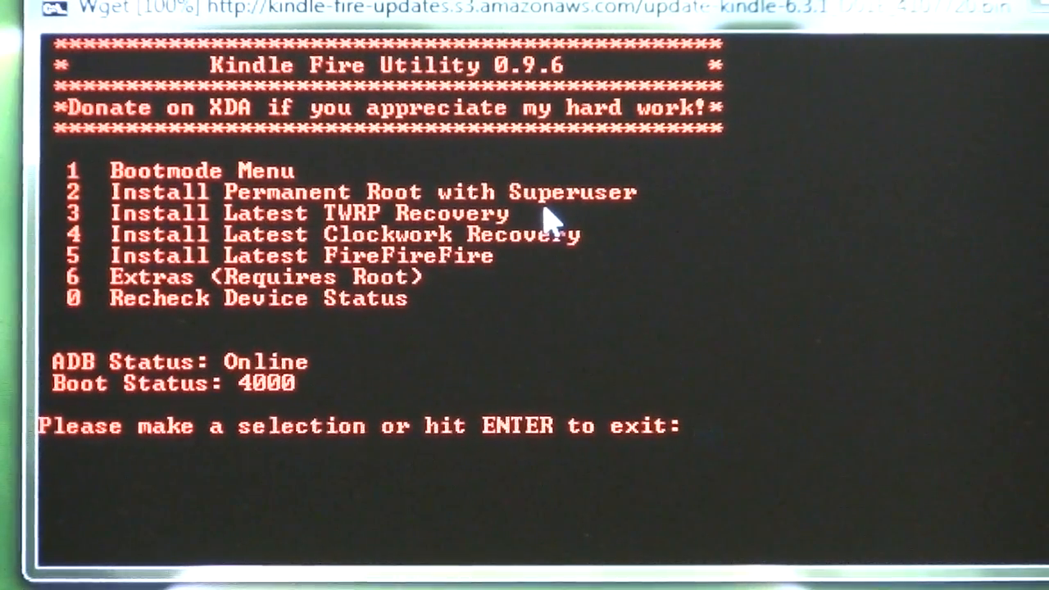
text(1)
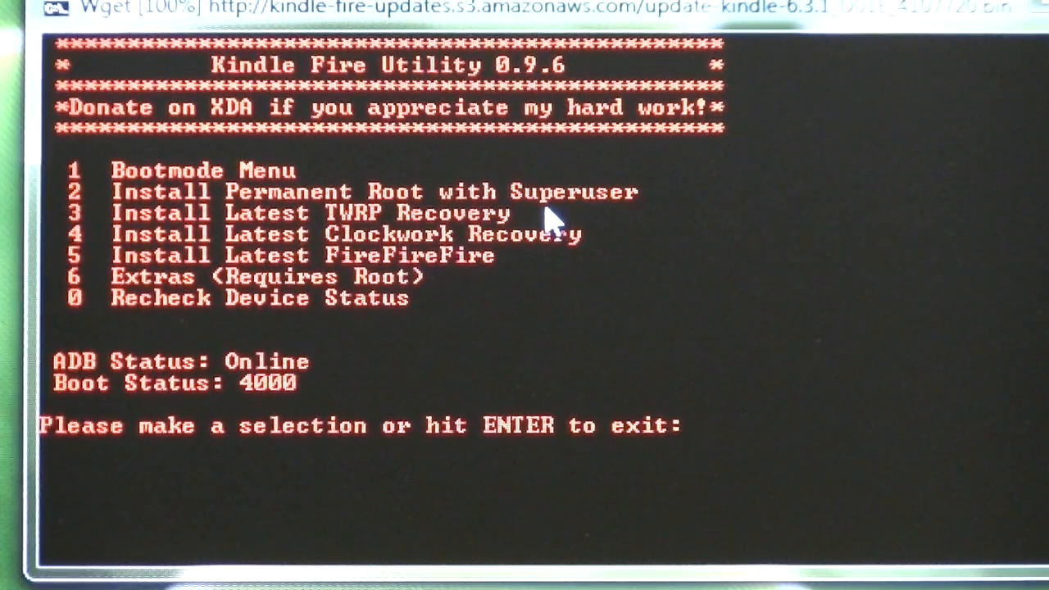
text(2)
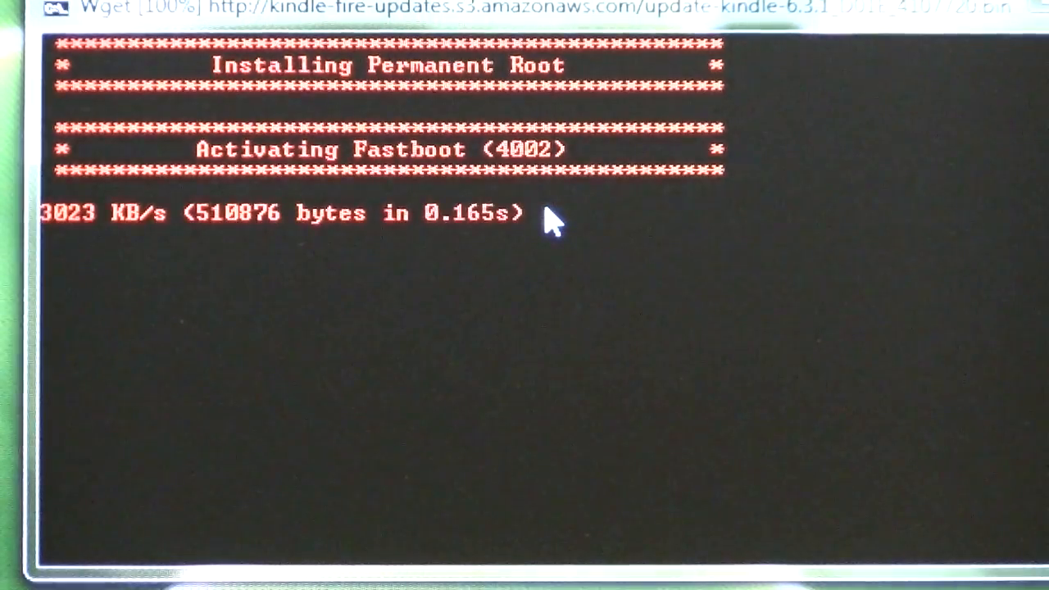